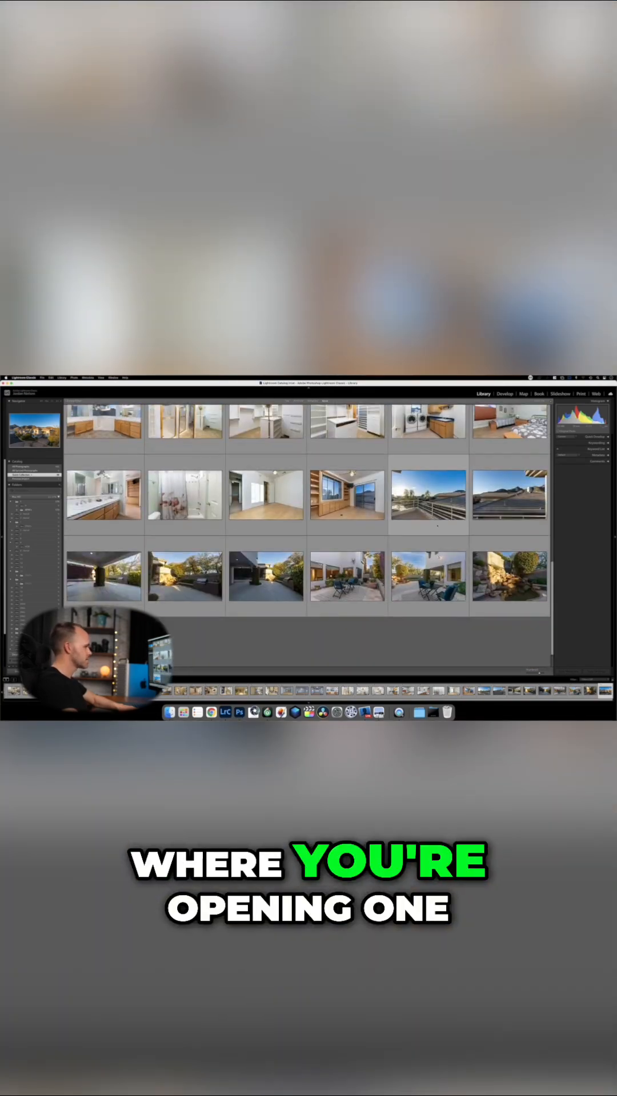
Step: Select a property photo in the Library grid and bring up its Export One File dialog
scroll(down, 3)
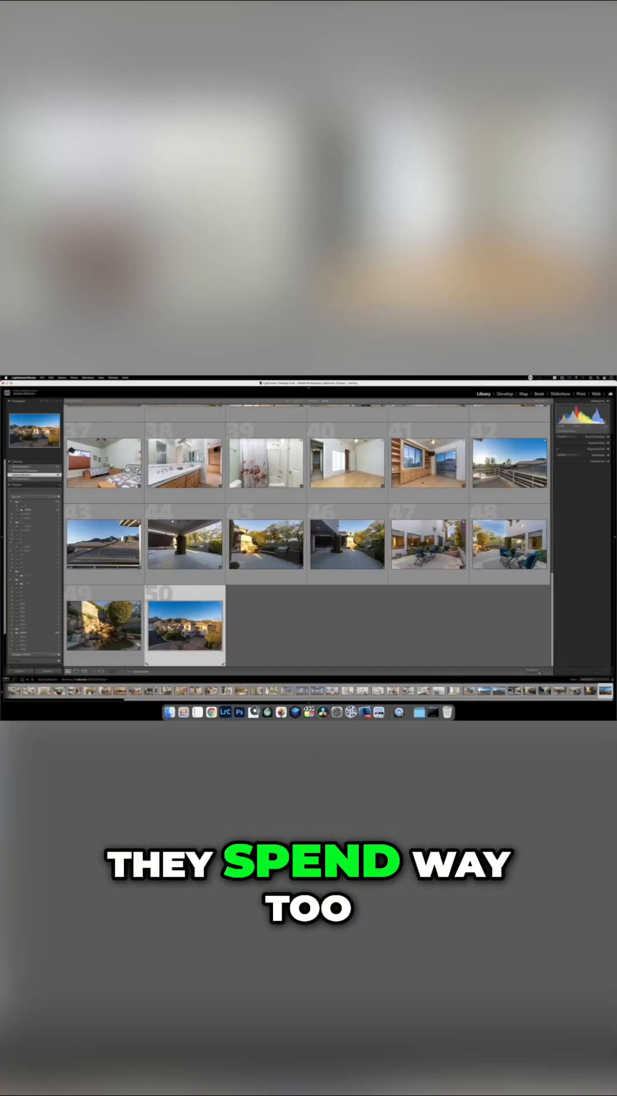
click(504, 394)
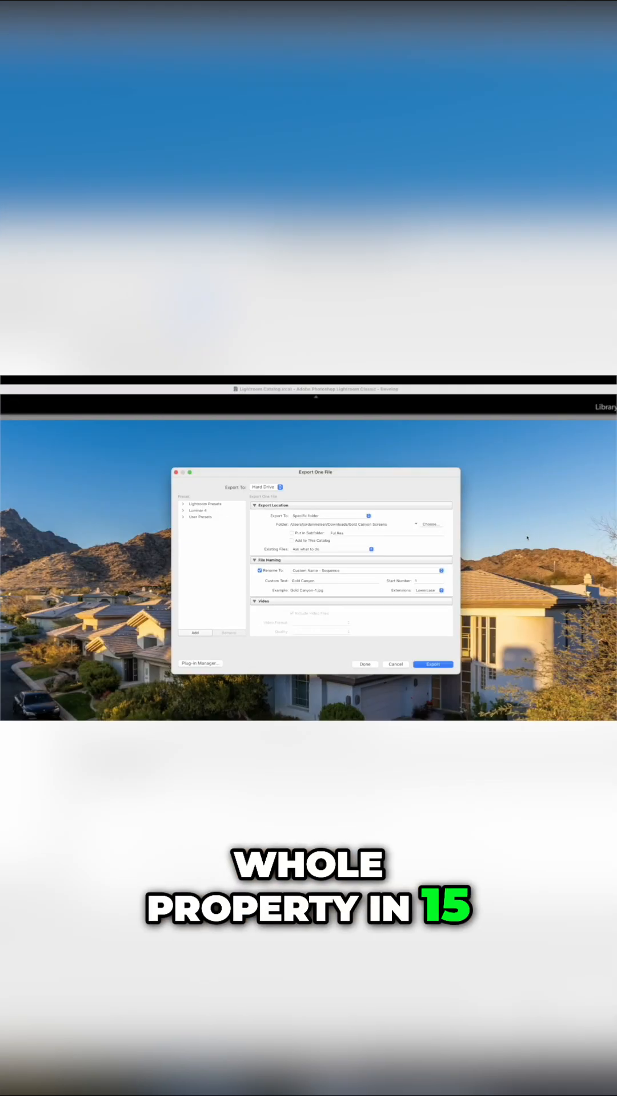
Step: Choose the destination folder for the house photo and run the export
click(432, 524)
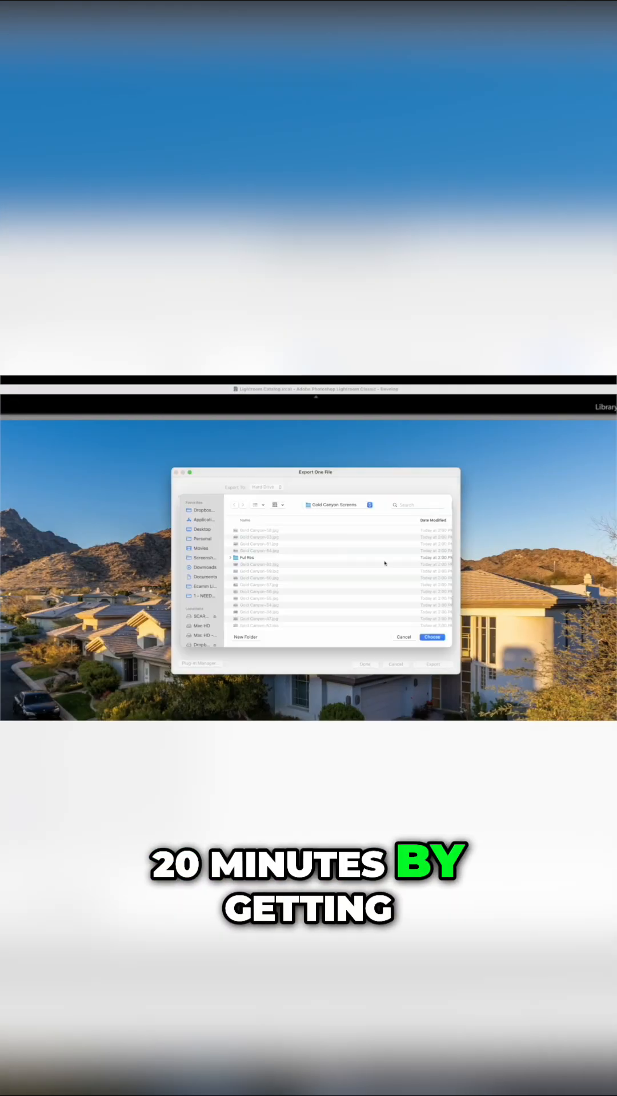
click(431, 637)
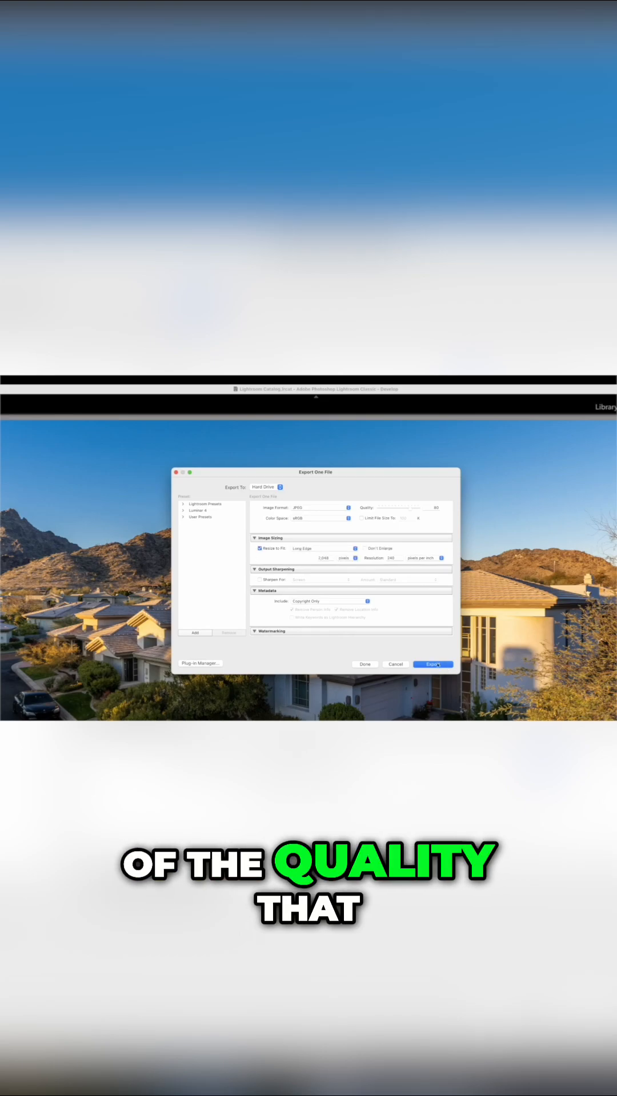
click(431, 664)
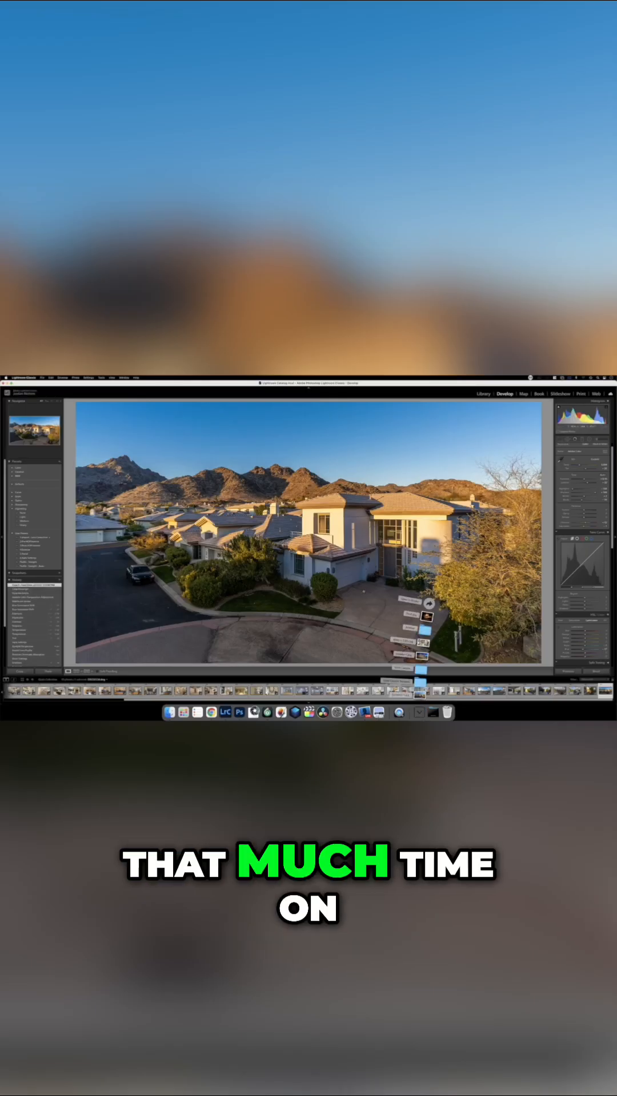
Step: Dismiss the Edit in Photoshop prompt and open the bathroom photo in Develop
click(483, 394)
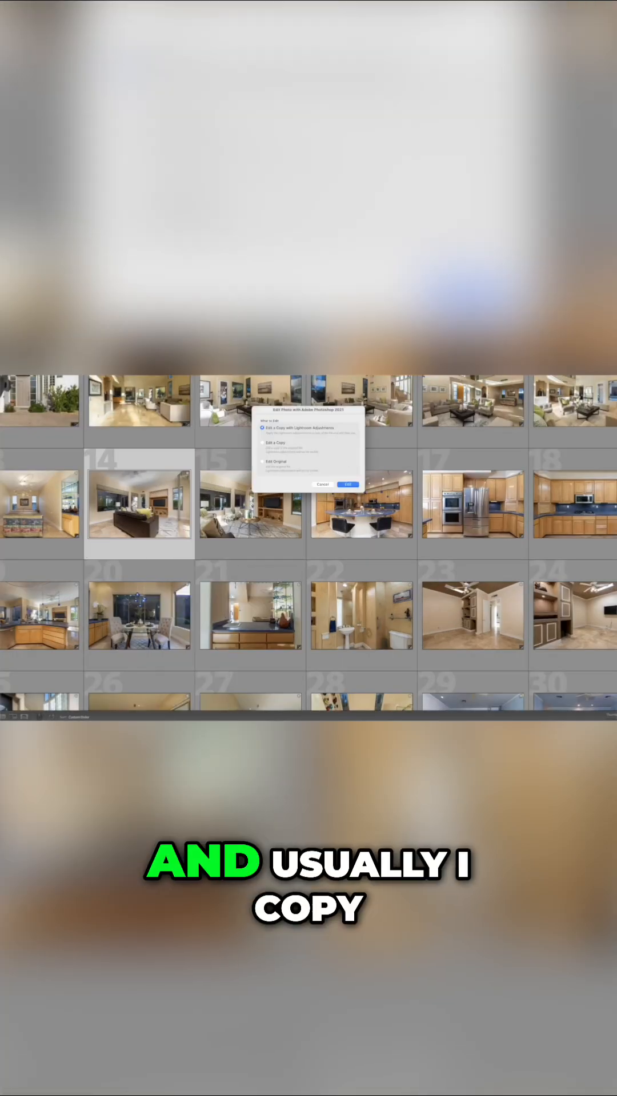
click(349, 485)
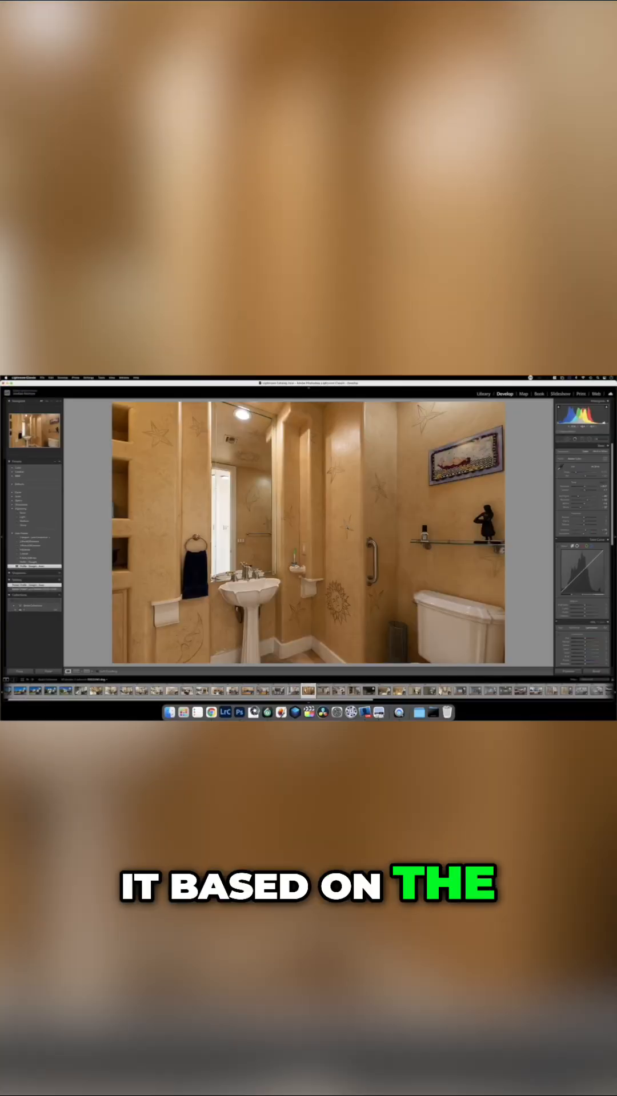